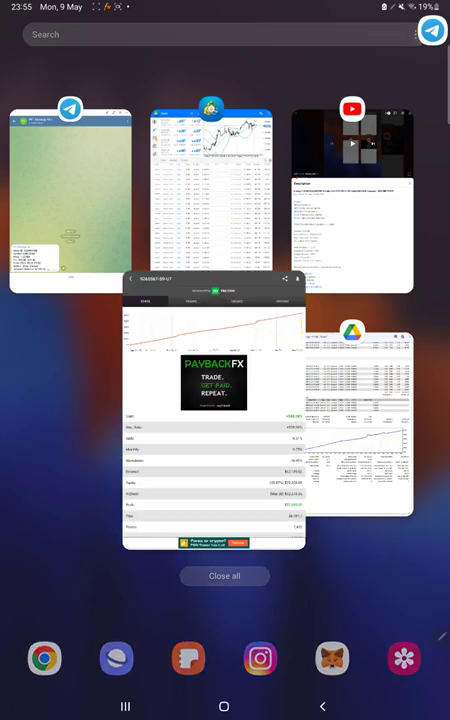
left_click(213, 420)
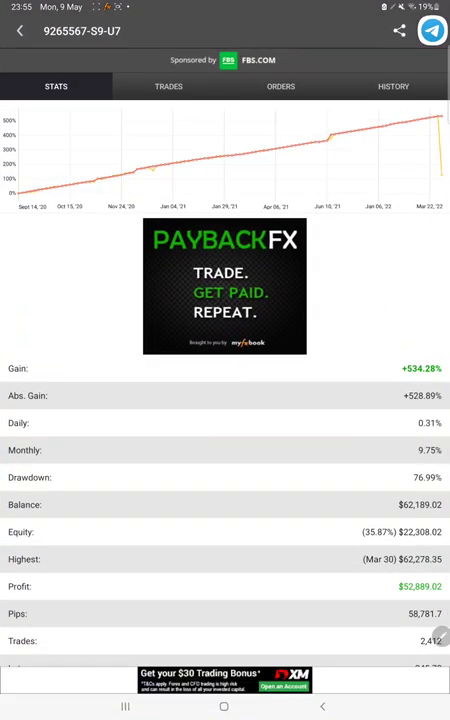
scroll("down", 3)
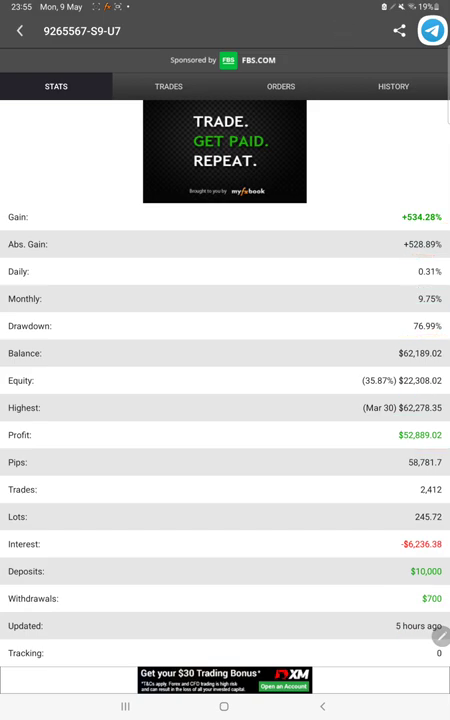
Review the account's order list in Myfxbook, then switch to MetaTrader 4
left_click(281, 86)
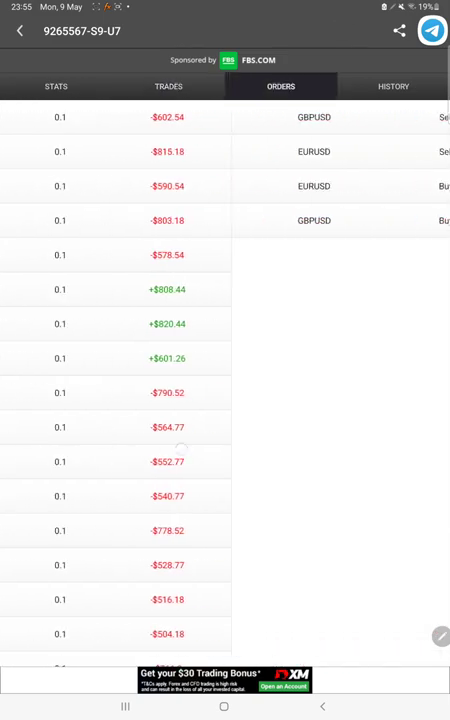
left_click(393, 86)
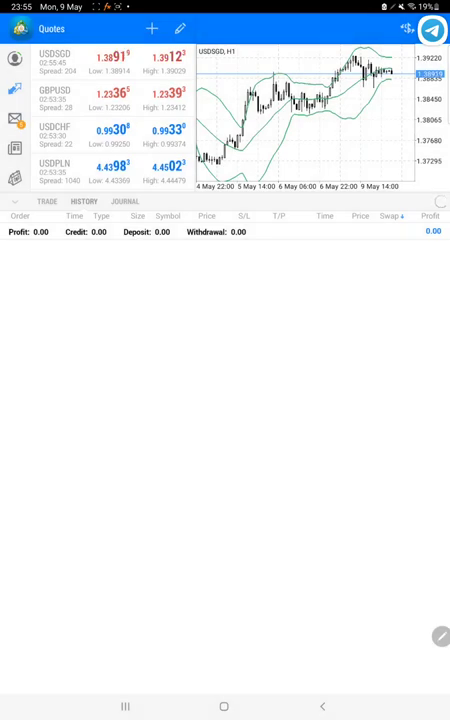
Check MT4's History tab profit, deposit and withdrawal totals, then bring up recent apps
left_click(85, 201)
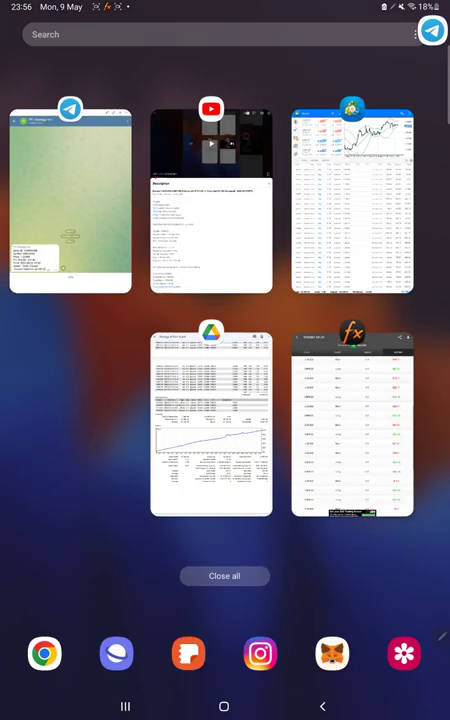
left_click(70, 200)
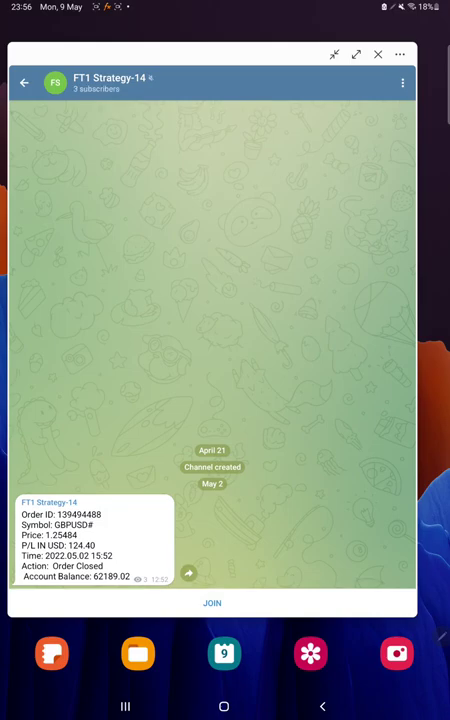
Open the FT1 Strategy-14 Telegram channel showing the closed GBPUSD order, balance 62189.02
left_click(112, 82)
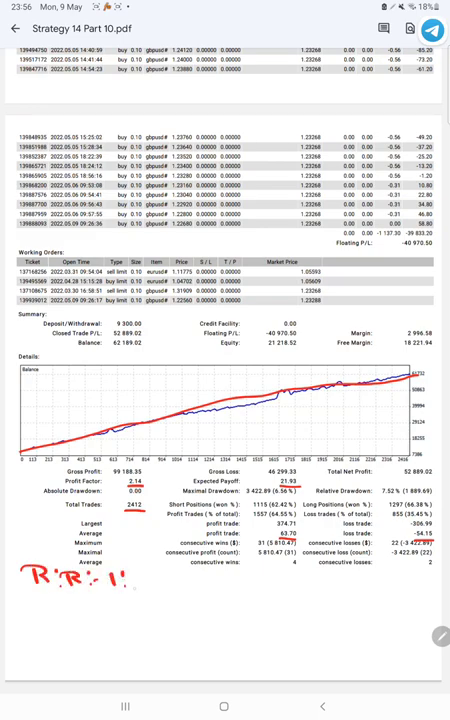
Handwrite 'R:R 1:1.16' under the Strategy 14 Part 10 PDF's trade statistics
left_click_drag(130, 578, 165, 595)
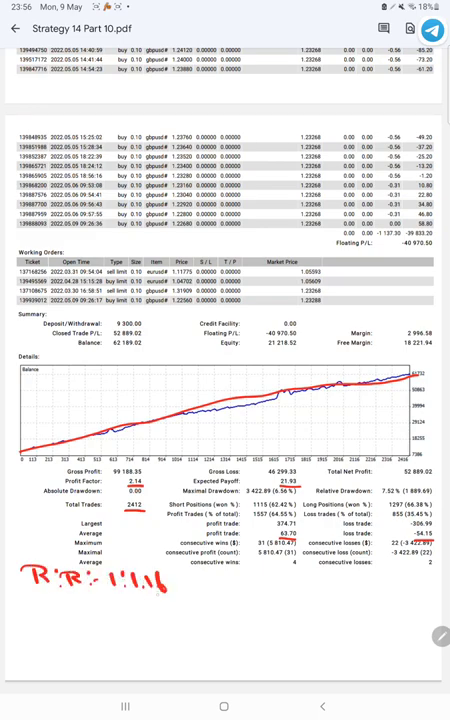